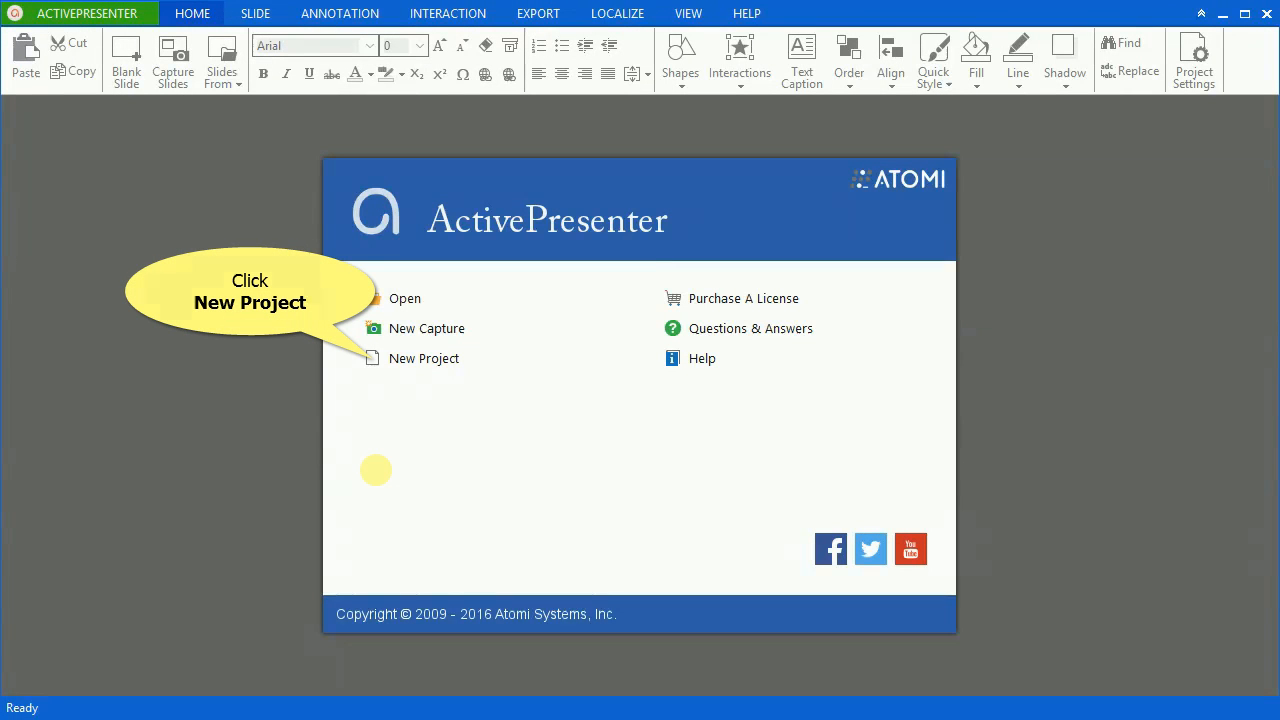
# - Create project 'Import PowerPoint Slides' from ActivePresenter 6 Introduction.pptx
pyautogui.click(424, 358)
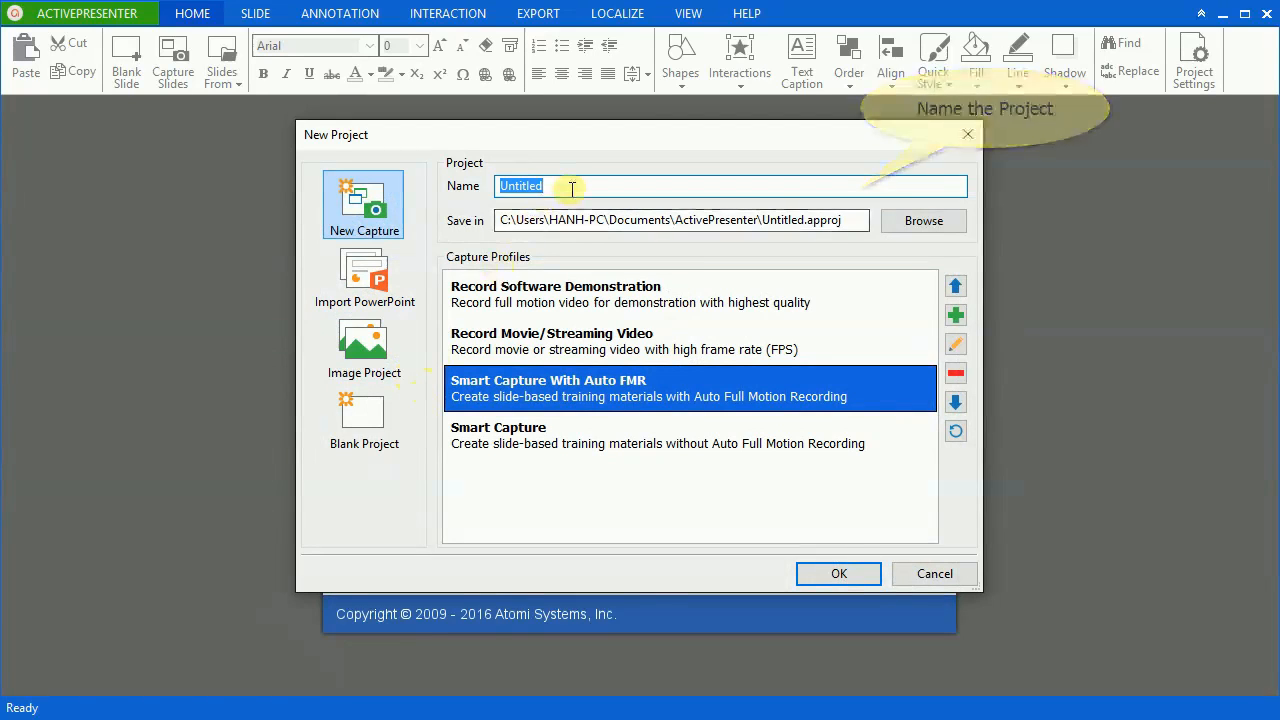
pyautogui.write('Import PowerPoint Slides')
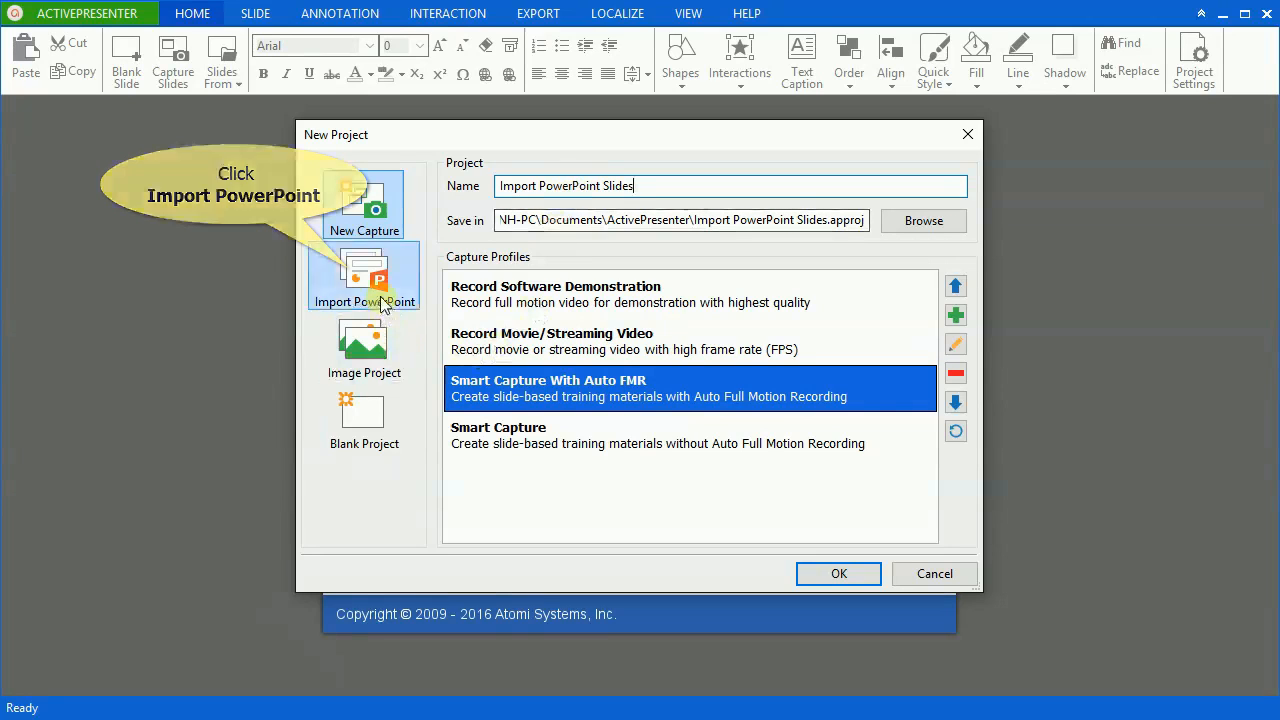
pyautogui.click(364, 275)
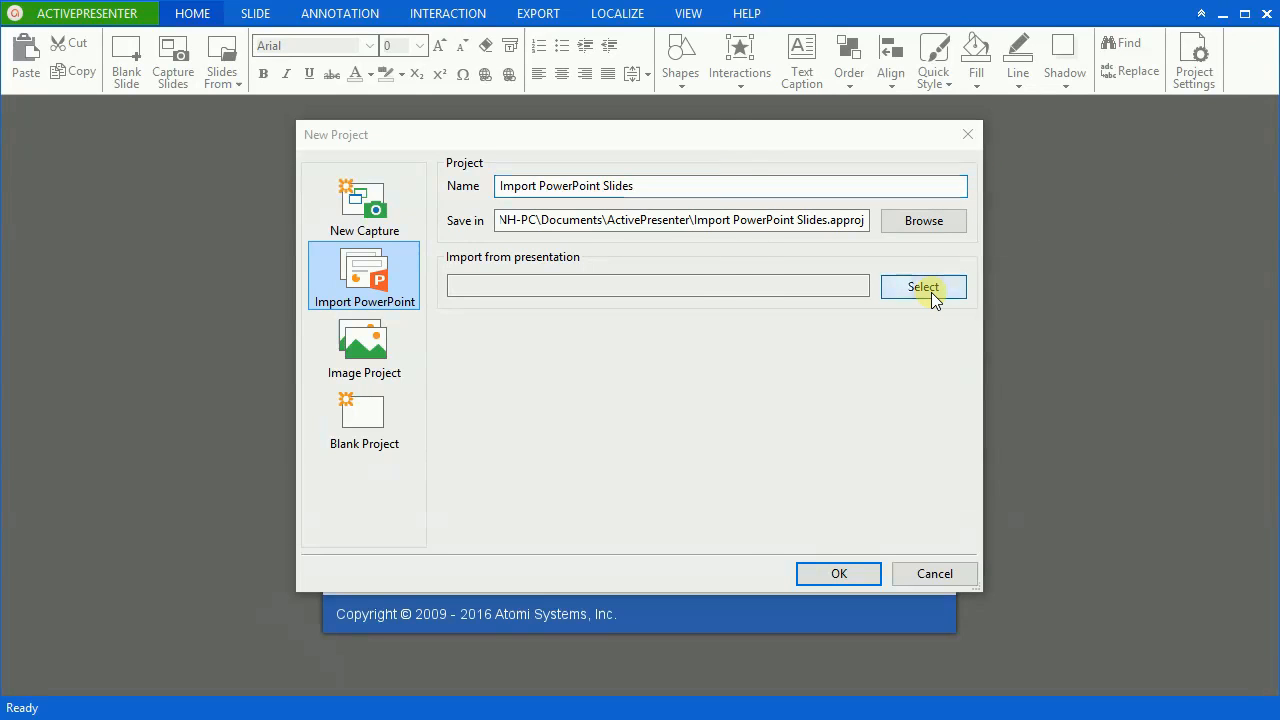
pyautogui.click(922, 287)
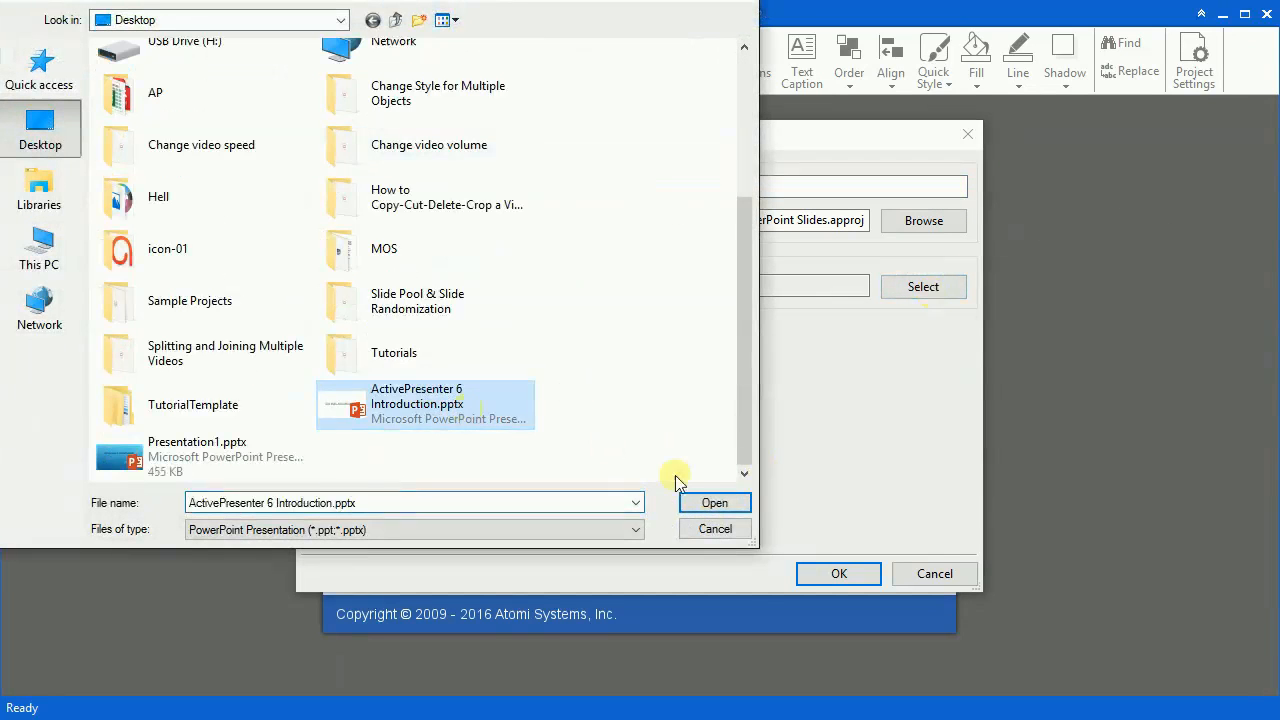
pyautogui.click(714, 502)
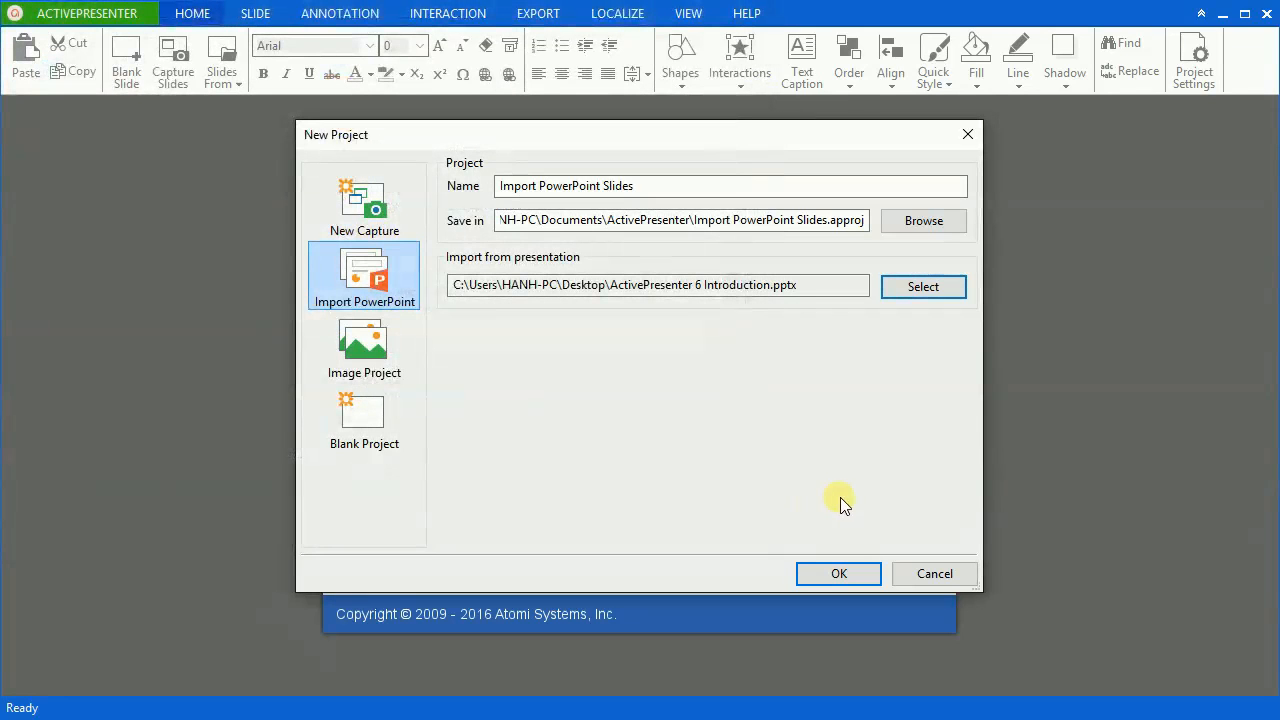
pyautogui.click(838, 573)
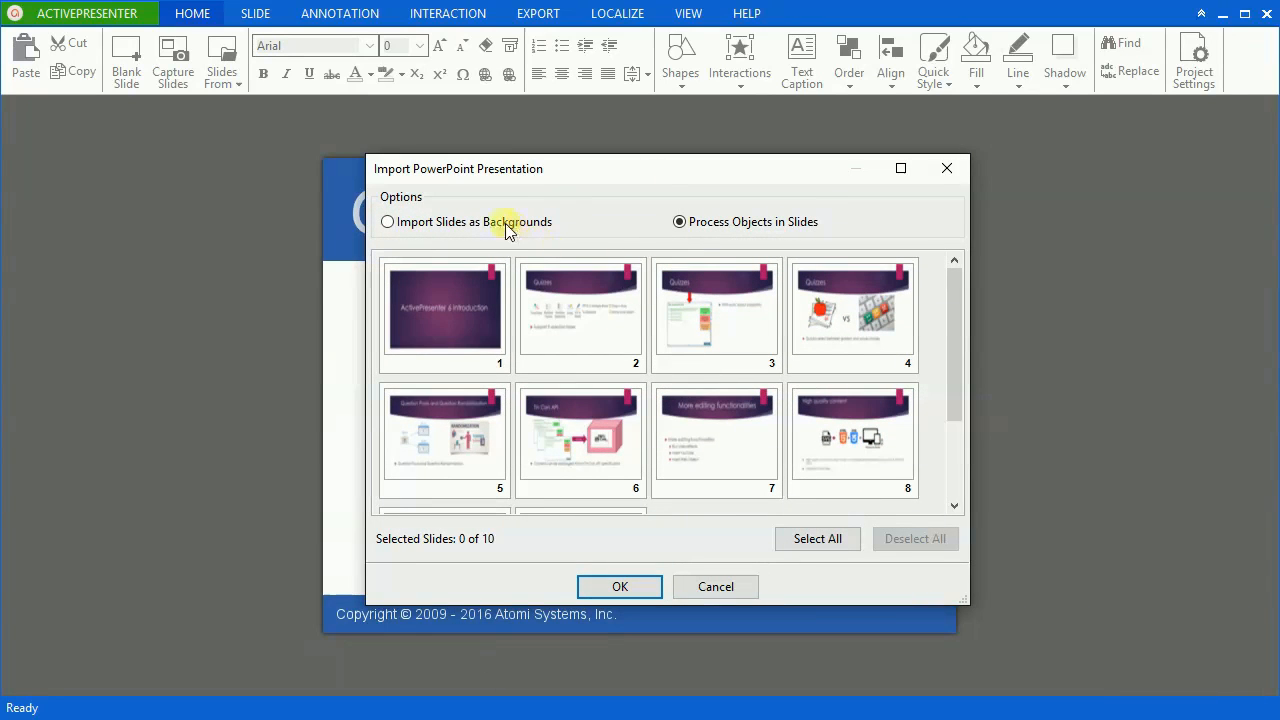
# - Import slides 1–3 with Process Objects in Slides kept on
pyautogui.click(387, 221)
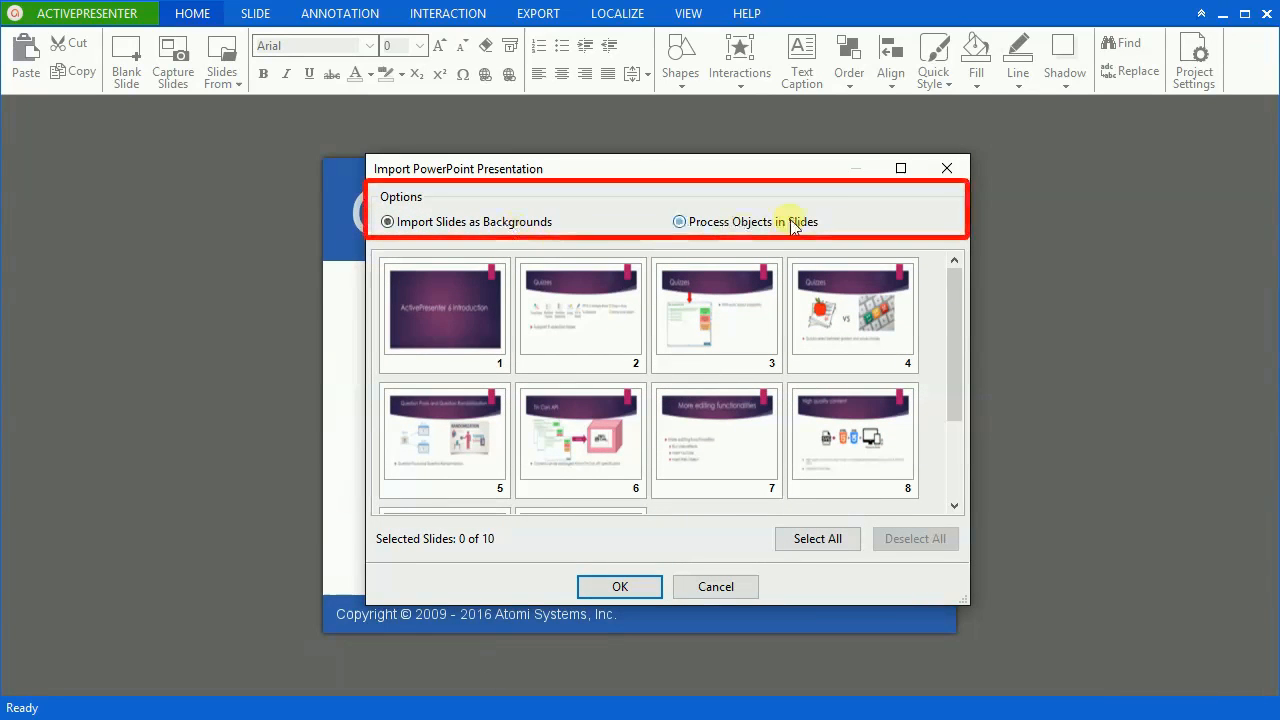
pyautogui.click(679, 221)
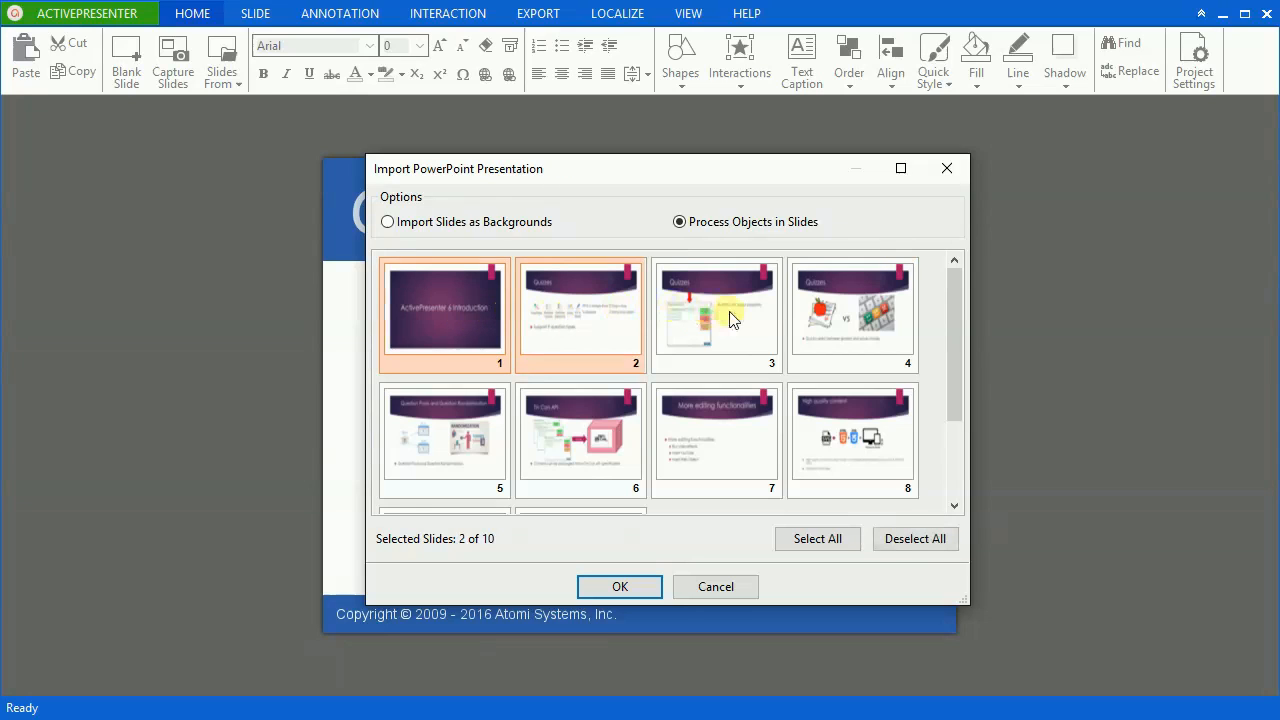
pyautogui.click(715, 314)
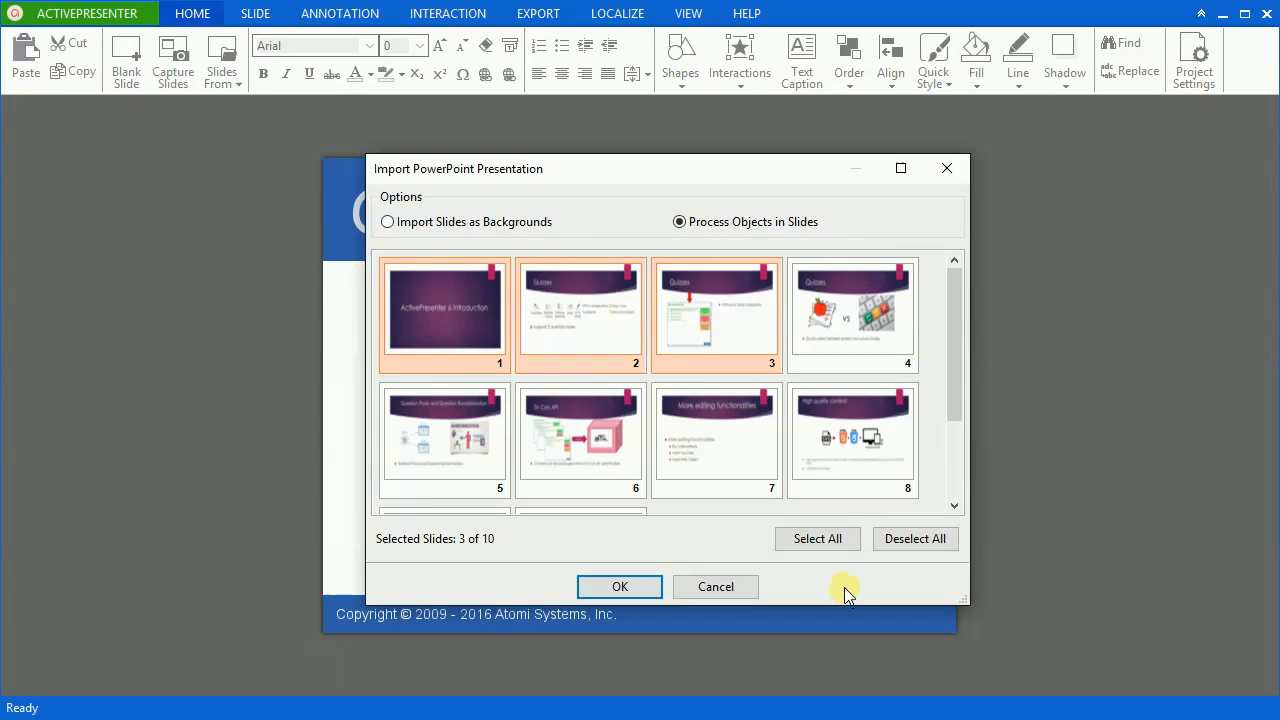
pyautogui.moveTo(817, 538)
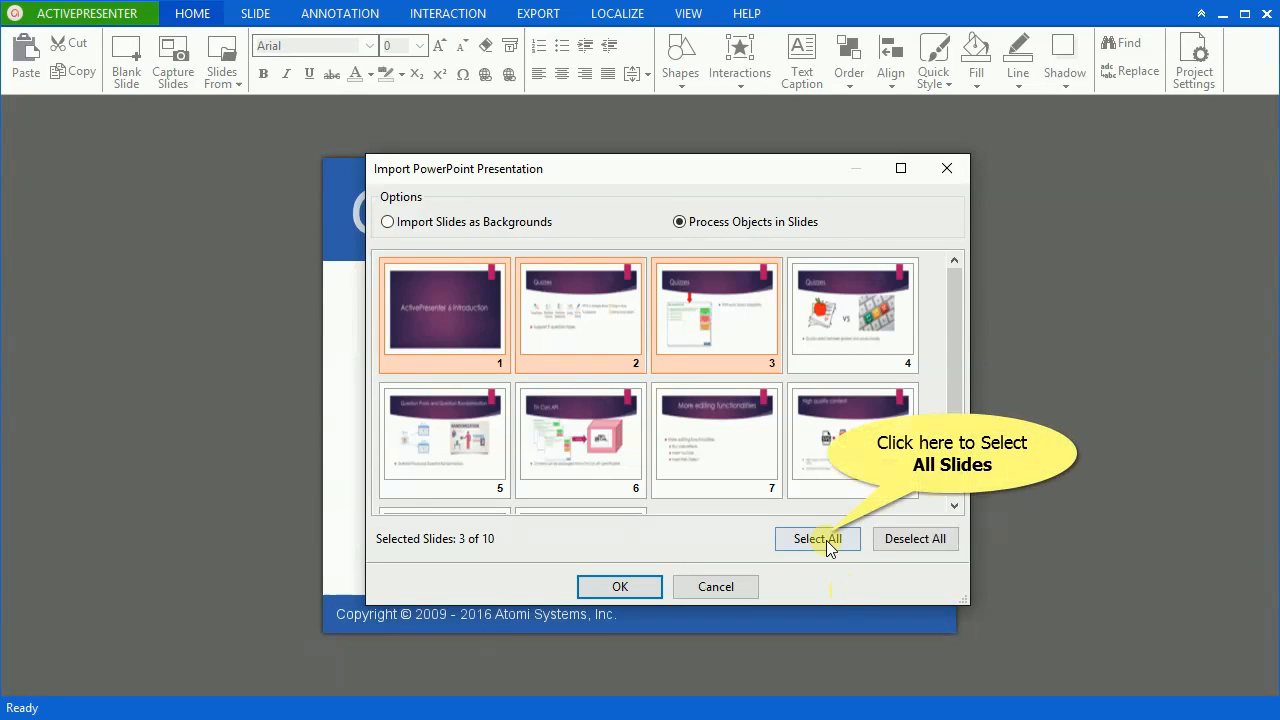
pyautogui.click(817, 538)
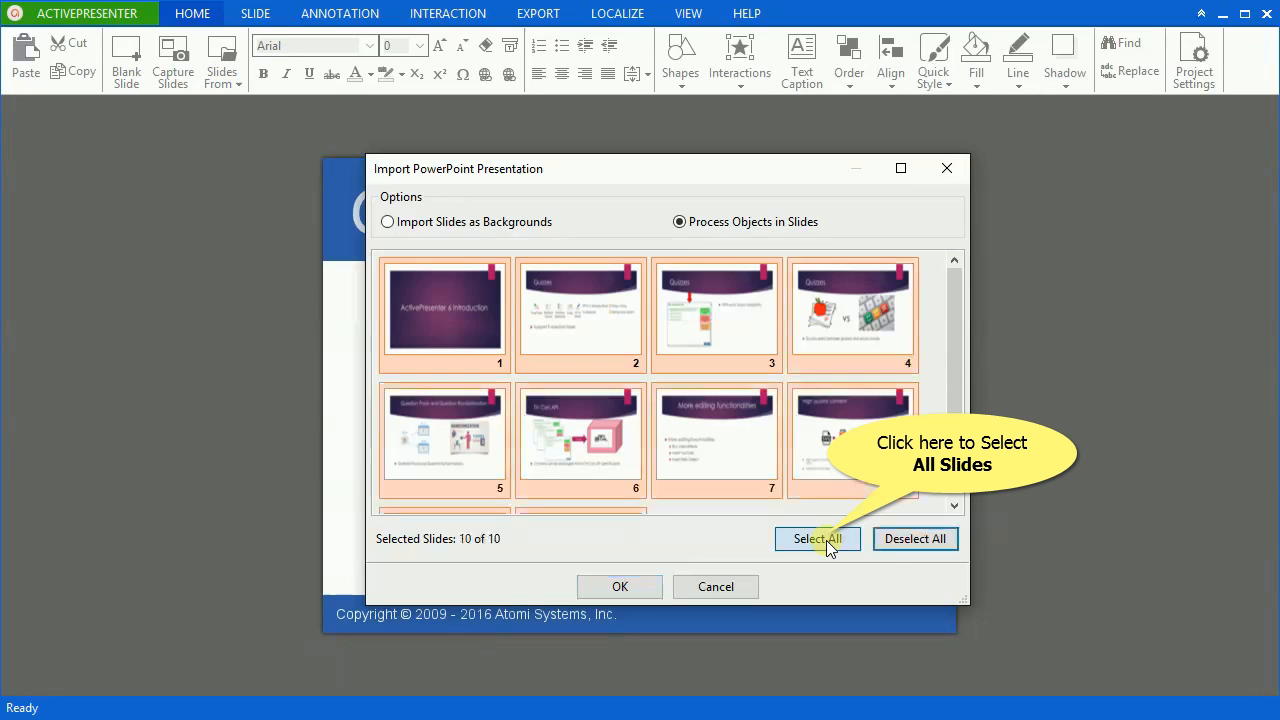
pyautogui.click(914, 538)
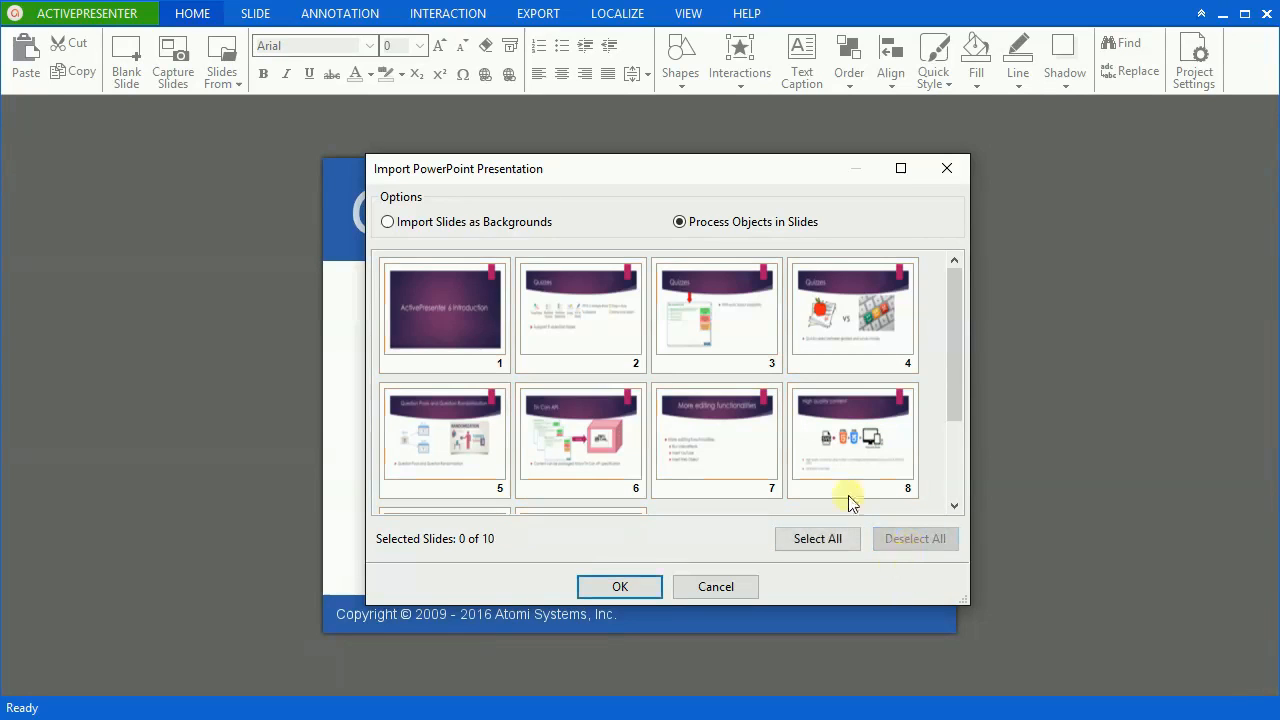
pyautogui.click(716, 315)
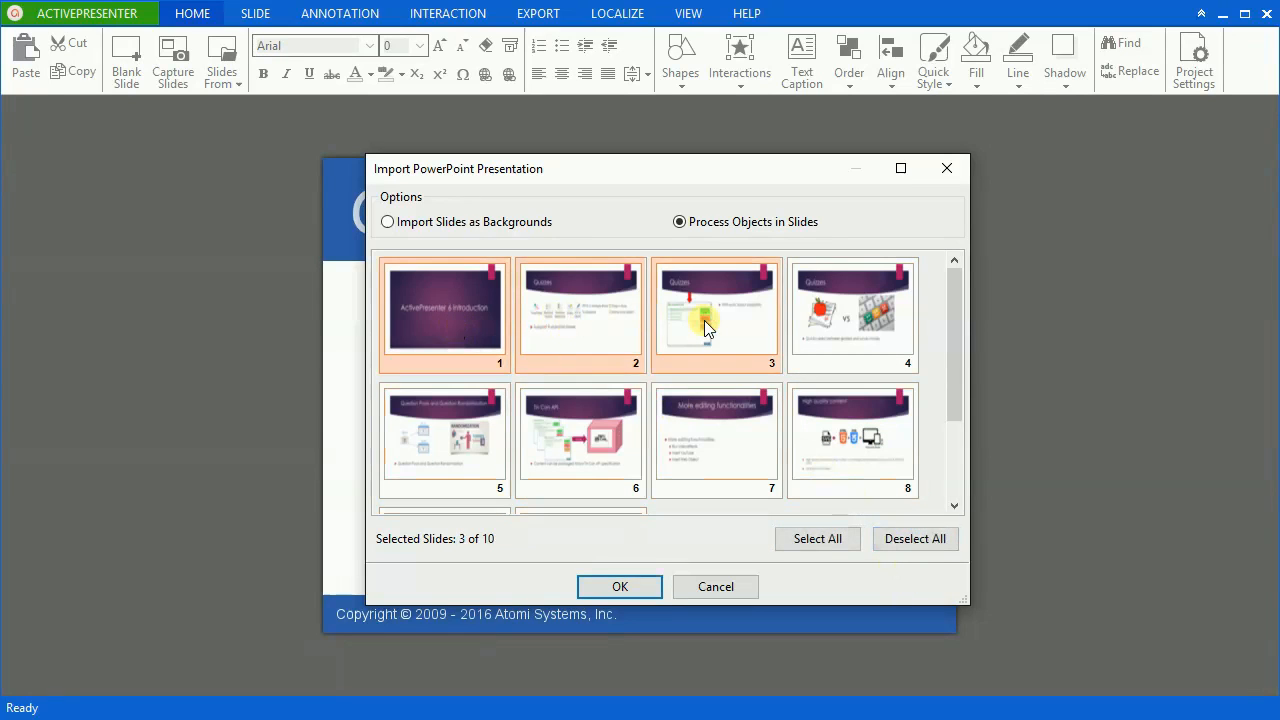
pyautogui.click(619, 587)
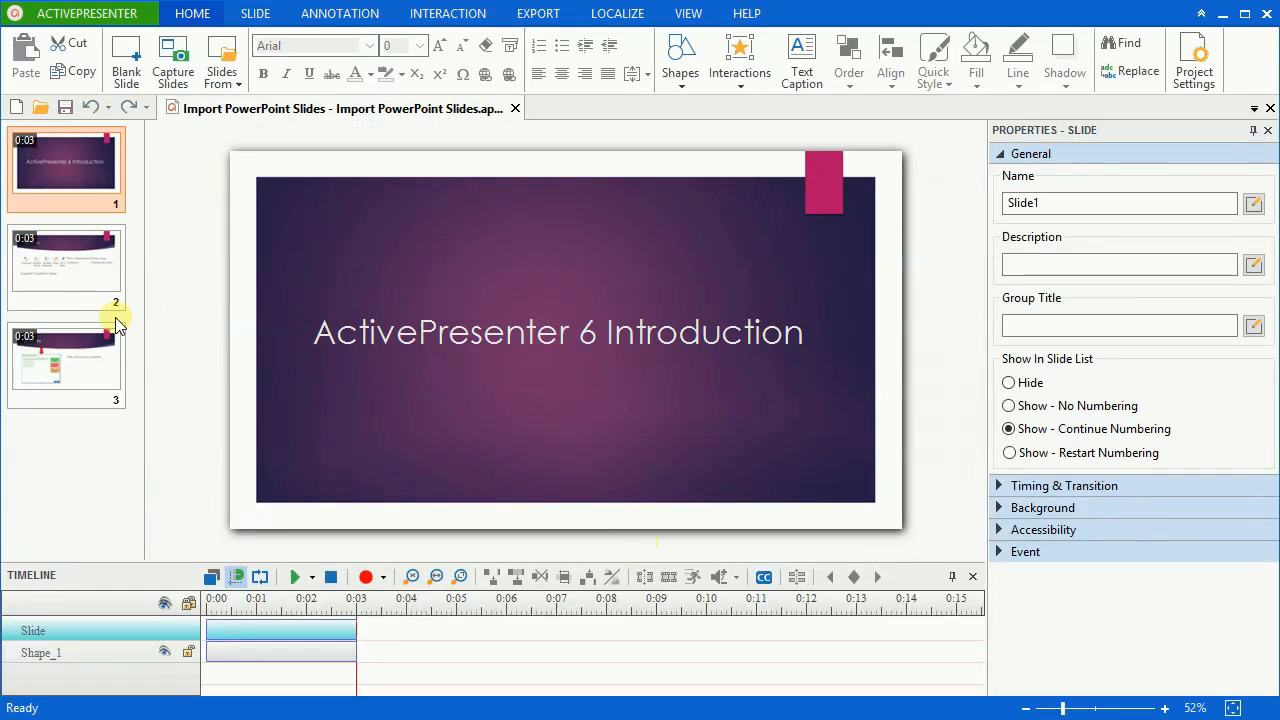
# - On slide 2, drag the question-type icons image slightly up and left
pyautogui.click(66, 267)
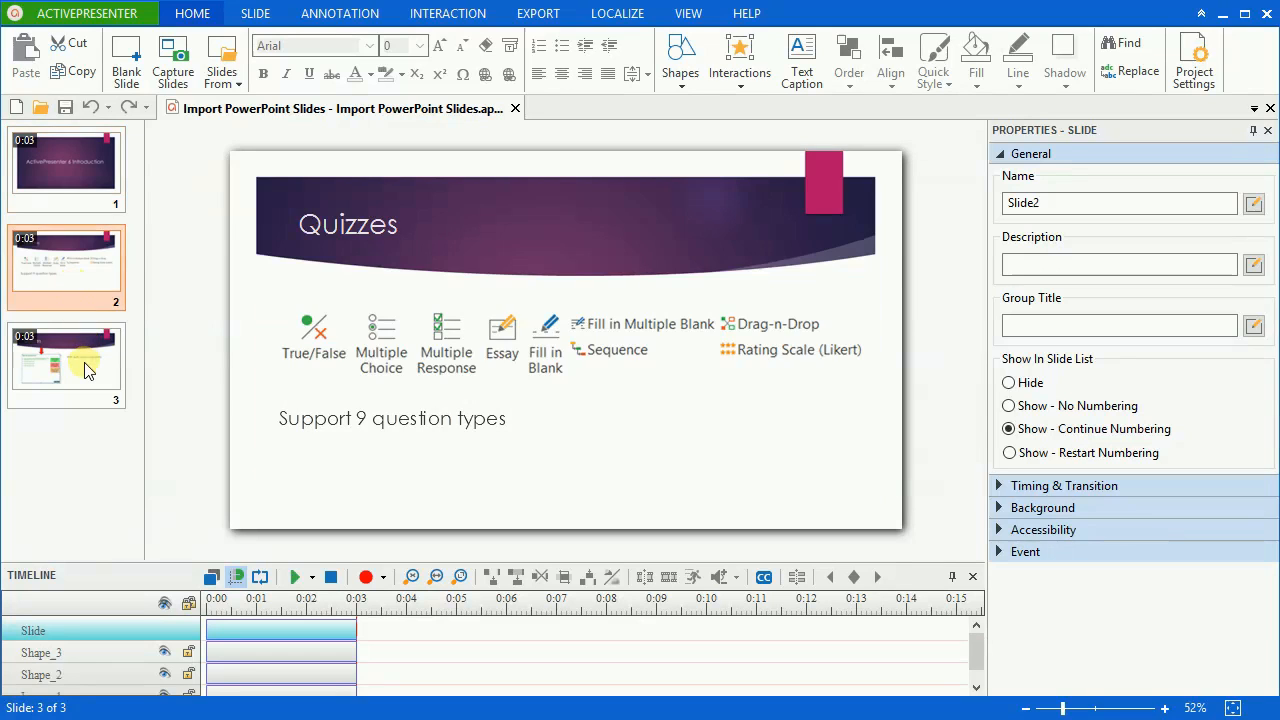
pyautogui.click(830, 352)
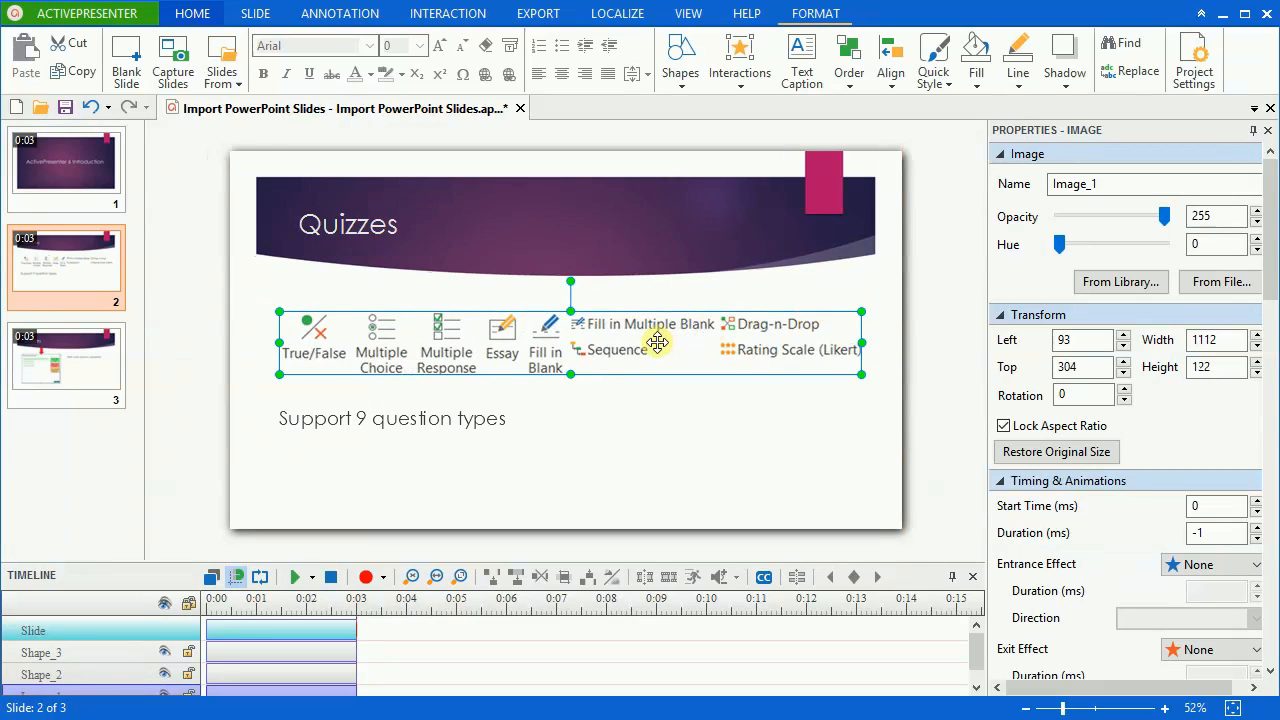
pyautogui.moveTo(658, 340); pyautogui.dragTo(490, 445)
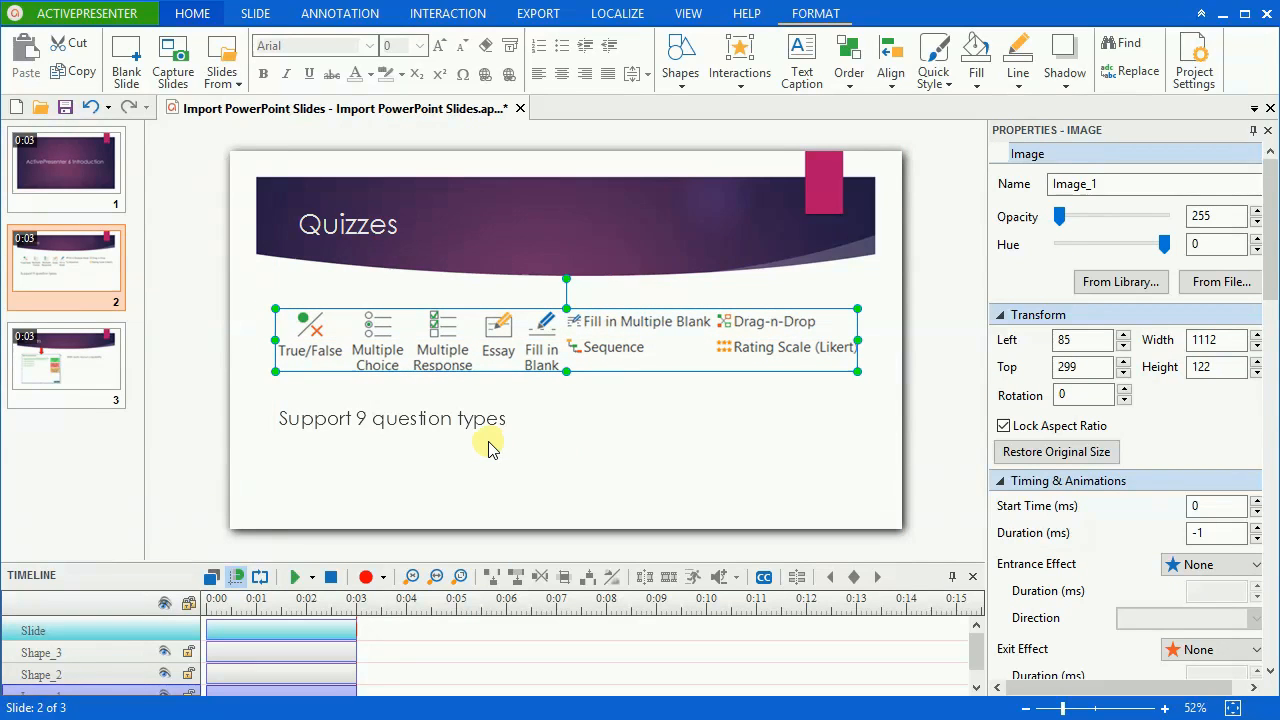
pyautogui.click(490, 418)
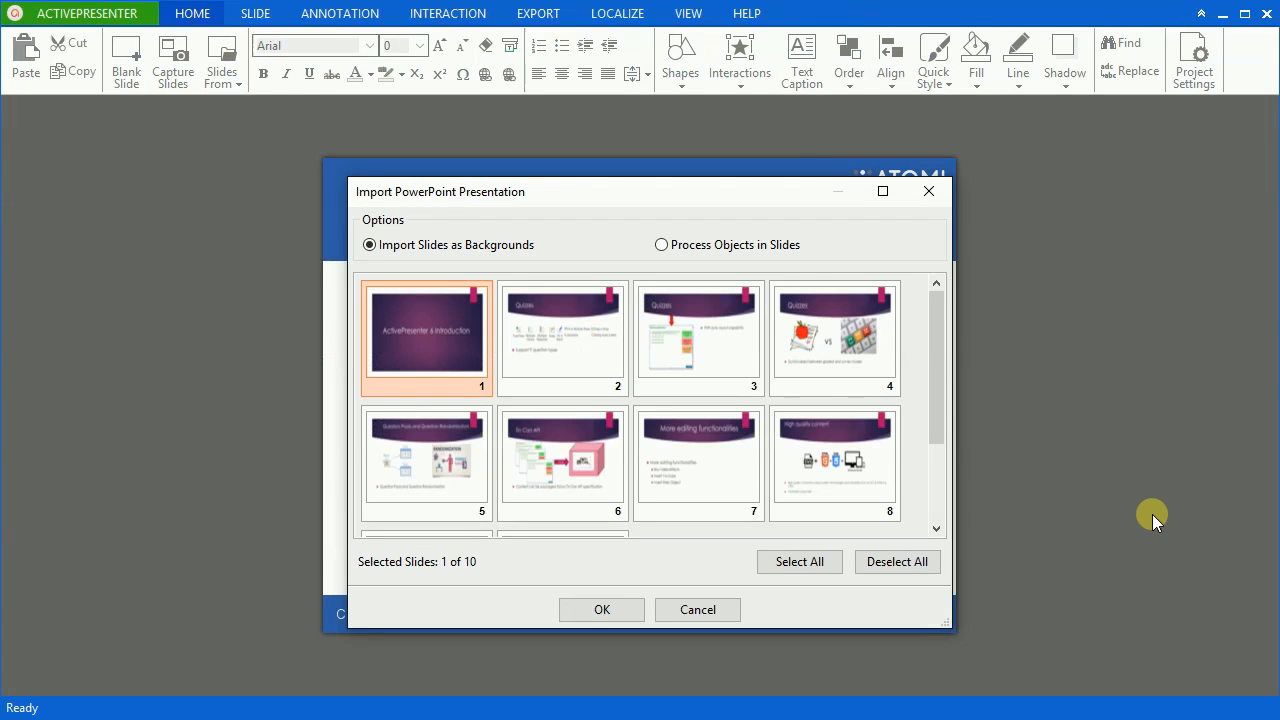
pyautogui.moveTo(519, 373)
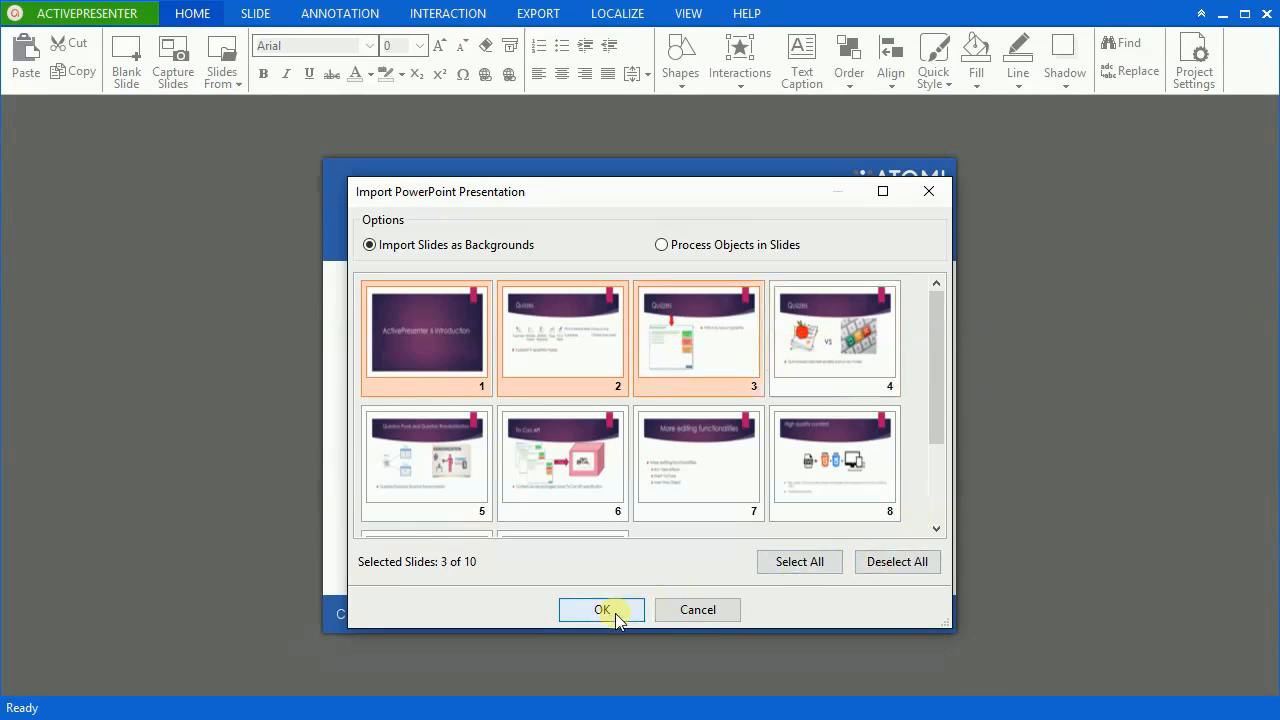
# - Confirm importing slides 1–3 with Import Slides as Backgrounds chosen
pyautogui.click(601, 609)
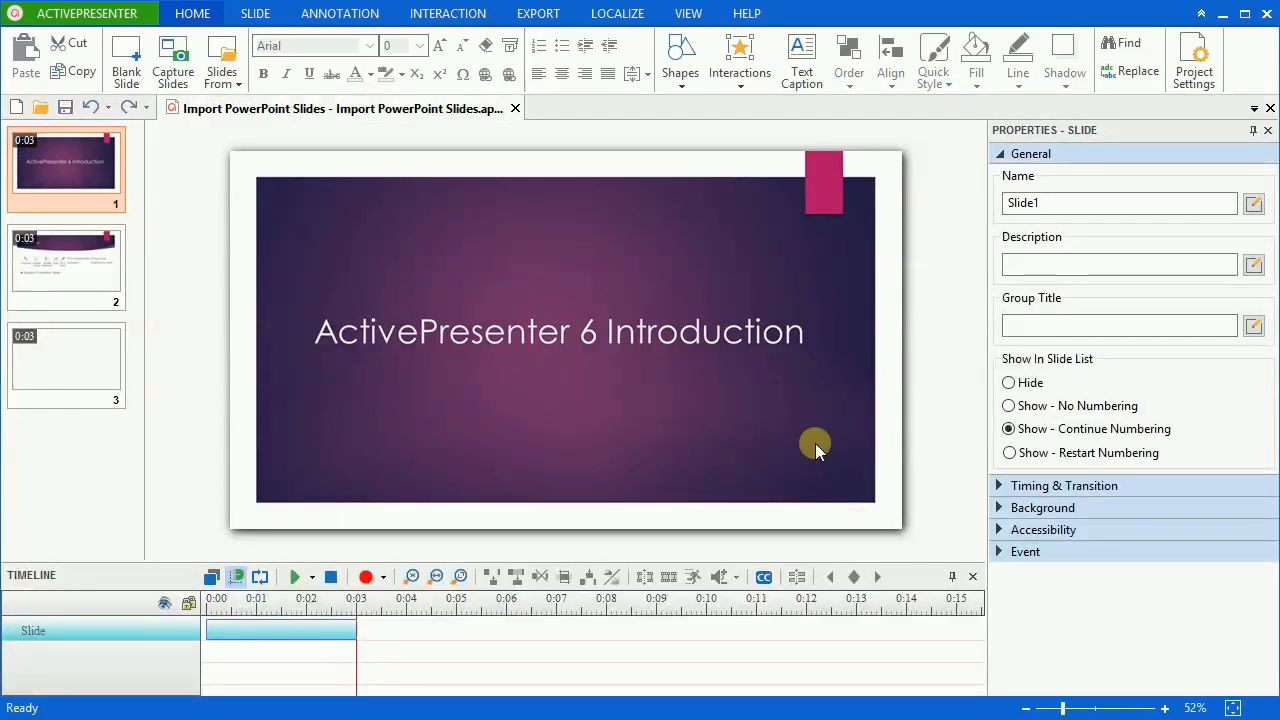
# - Review slides 2 and 3 and check that the quiz graphic cannot be selected
pyautogui.click(66, 265)
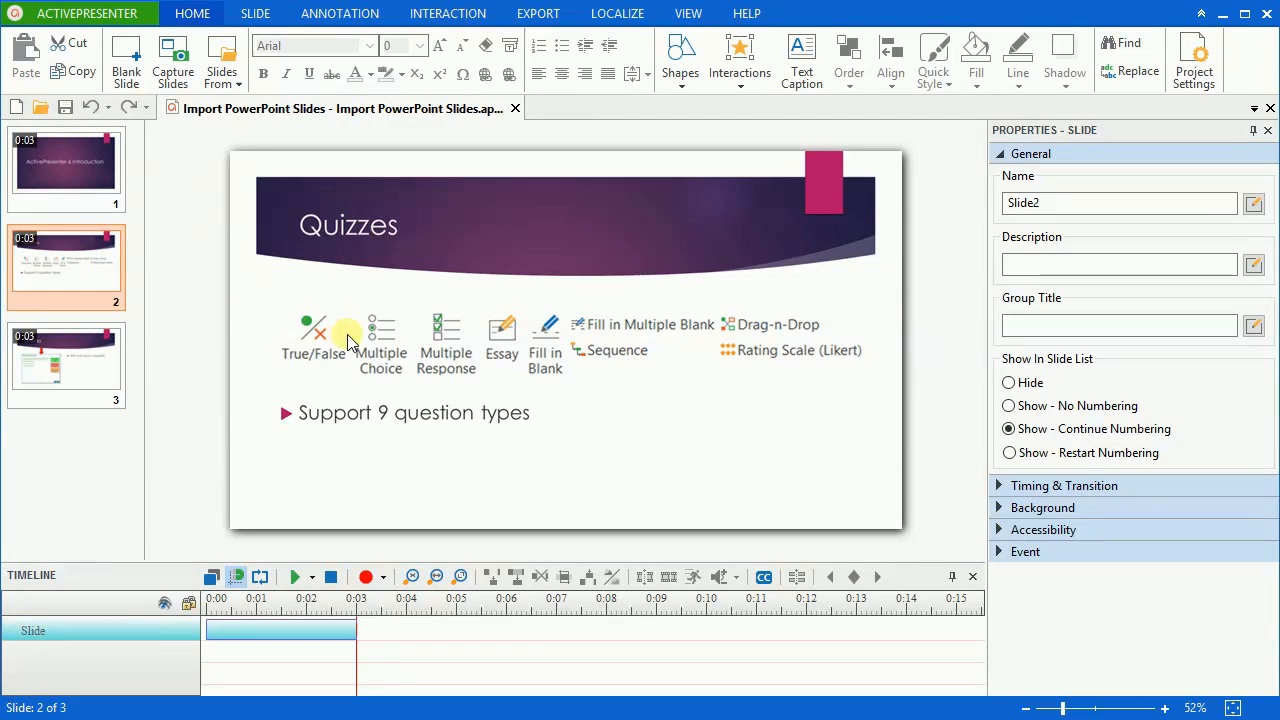
pyautogui.click(66, 363)
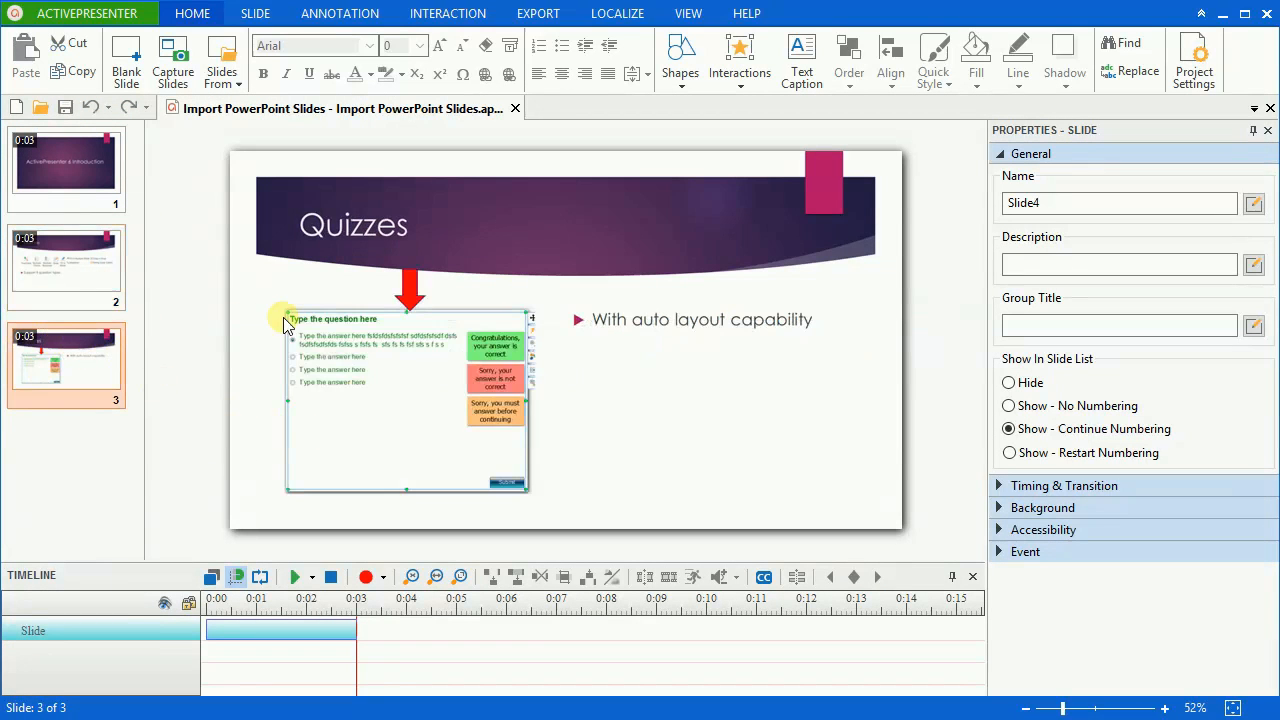
pyautogui.click(66, 267)
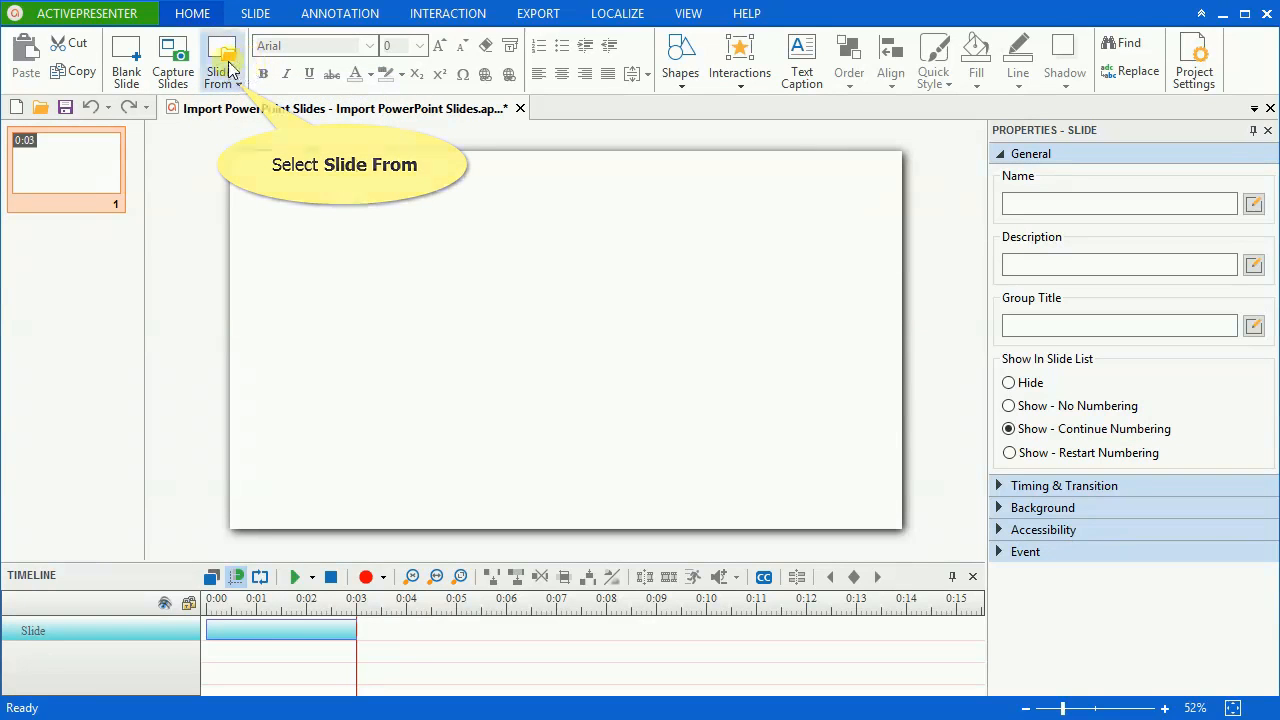
# - Append slides 1–3 as backgrounds using Slides From > From PowerPoint
pyautogui.click(221, 60)
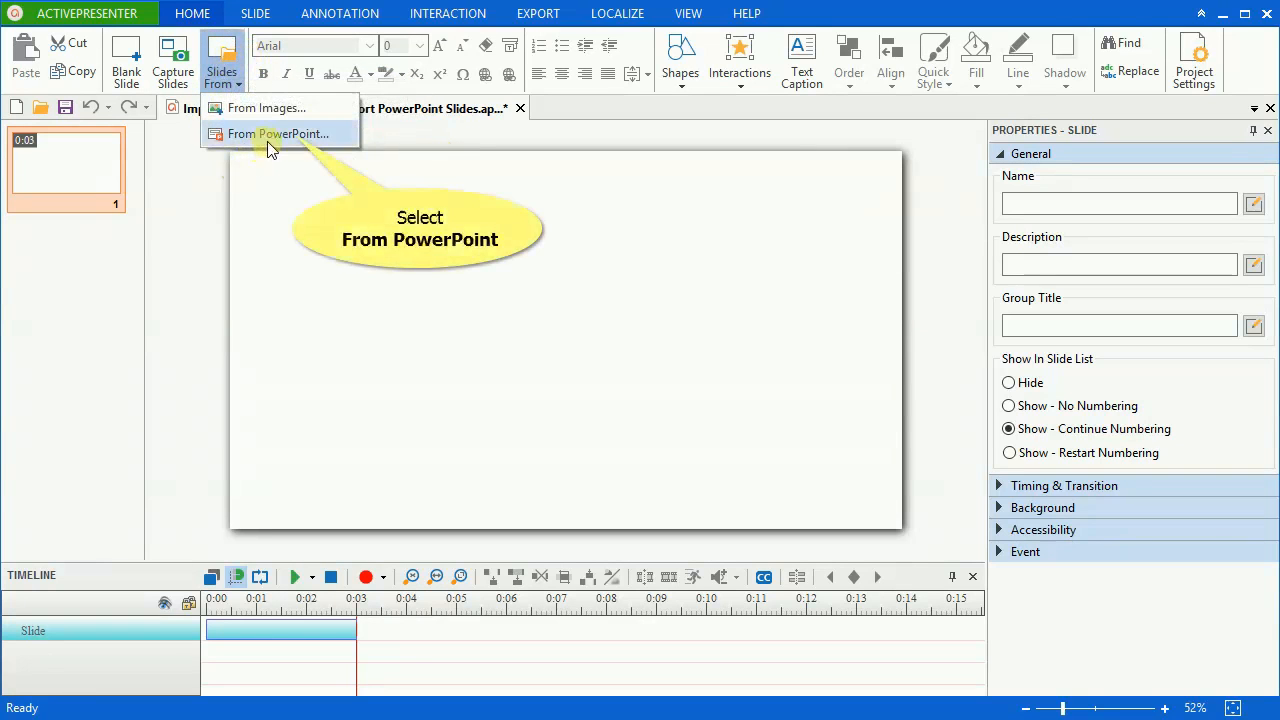
pyautogui.click(278, 133)
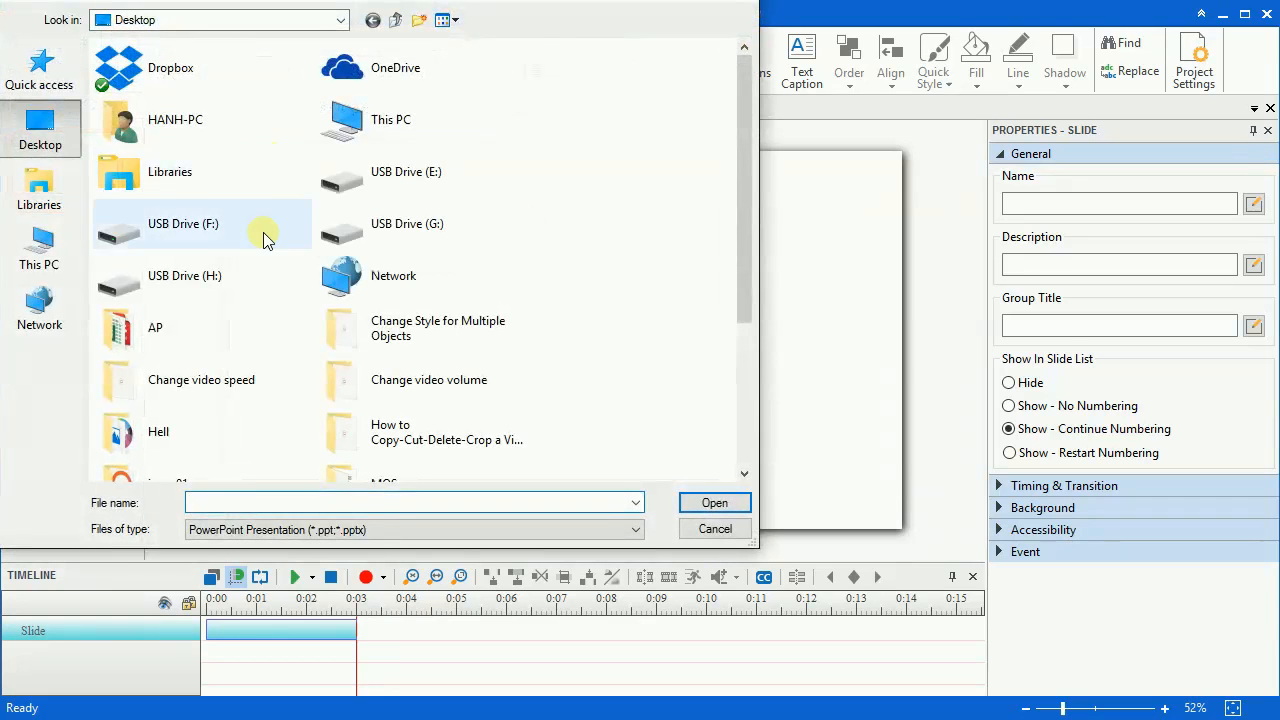
pyautogui.click(714, 502)
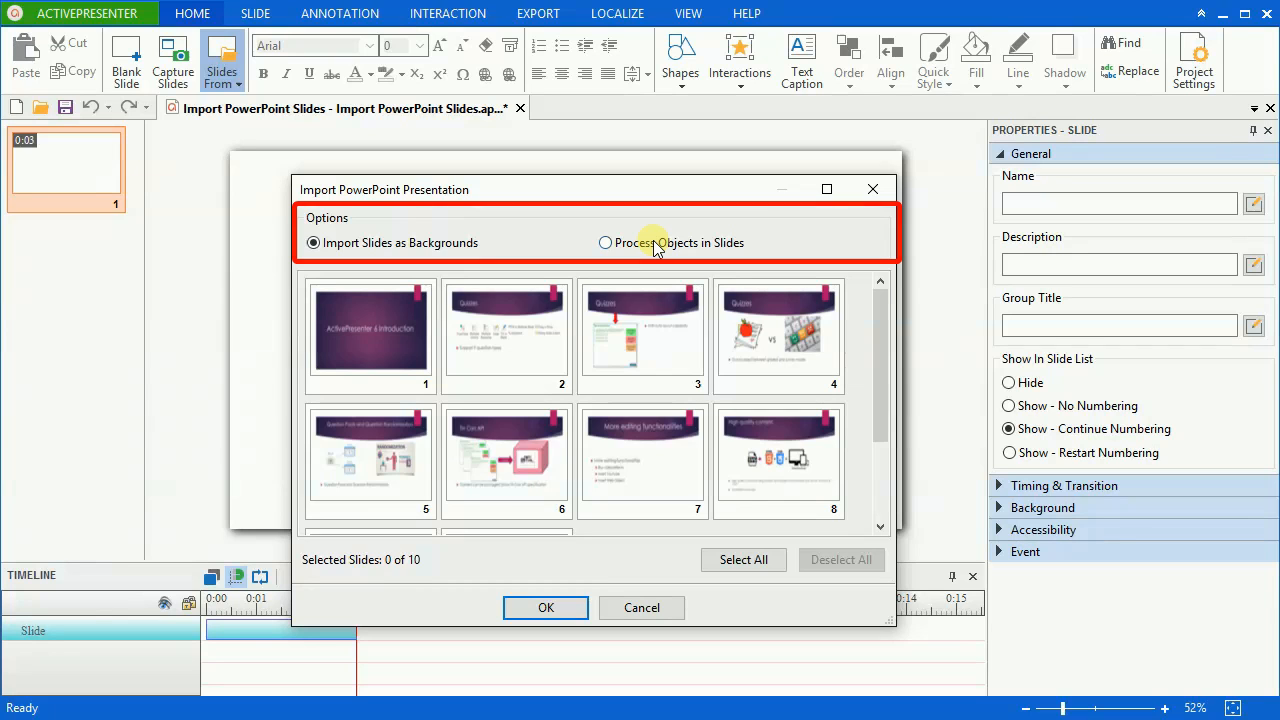
pyautogui.click(370, 335)
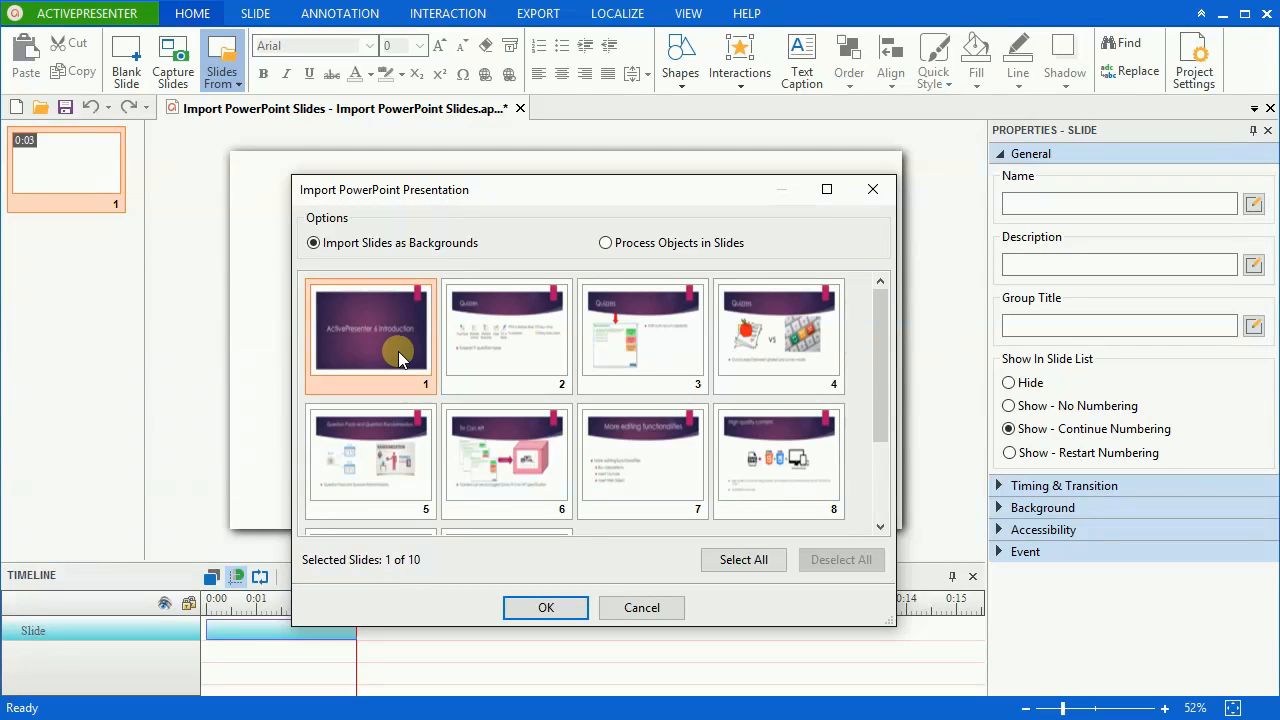
pyautogui.click(546, 607)
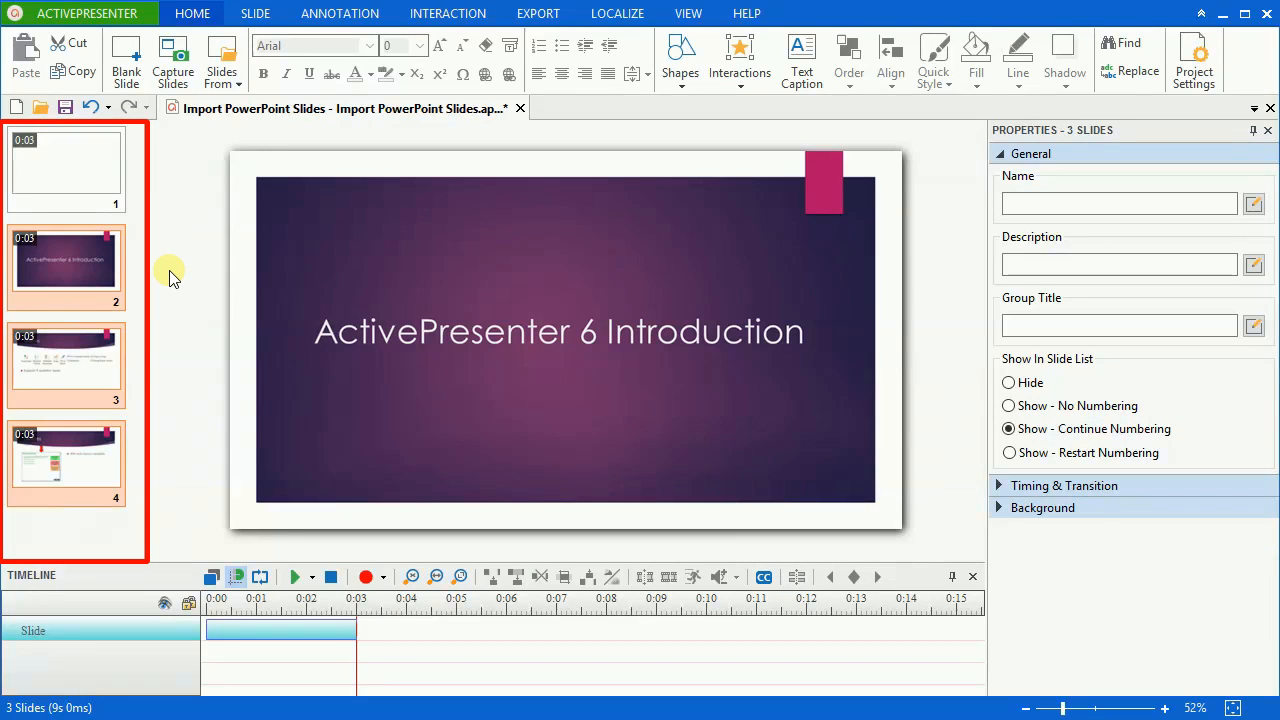
# - Show the SLIDE ribbon tab with its PowerPoint Slides command
pyautogui.click(255, 13)
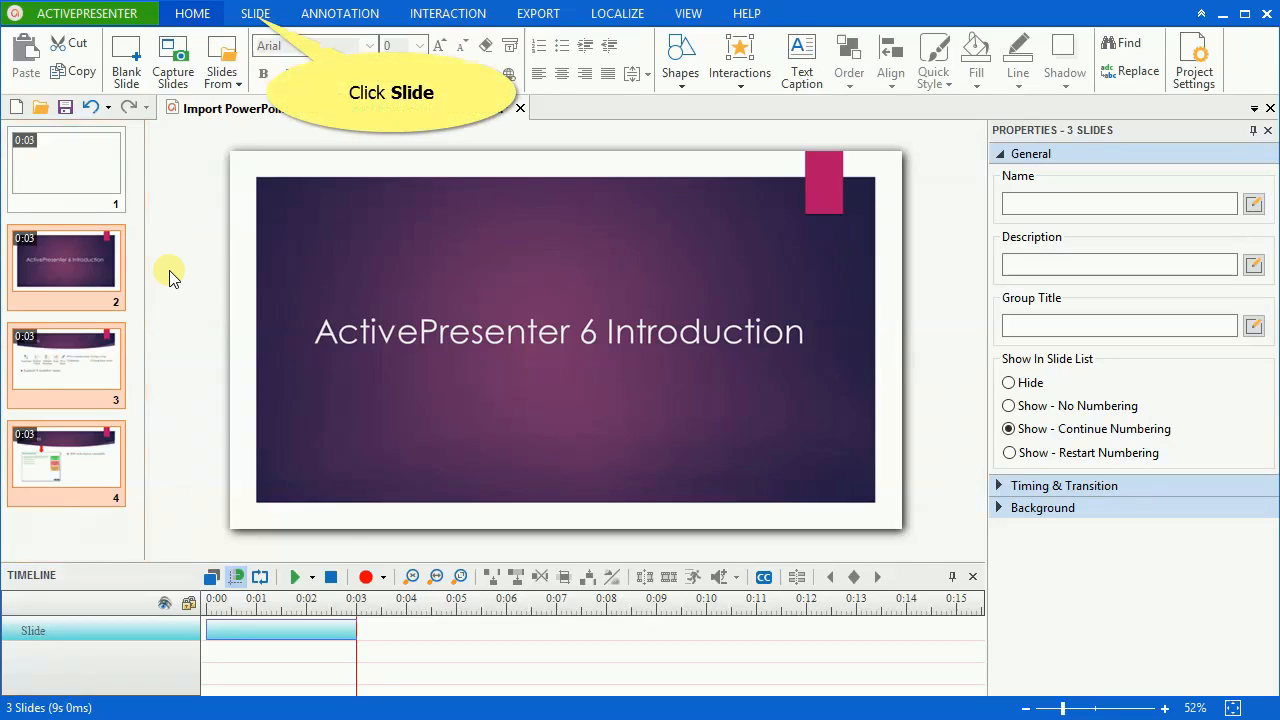
pyautogui.click(255, 13)
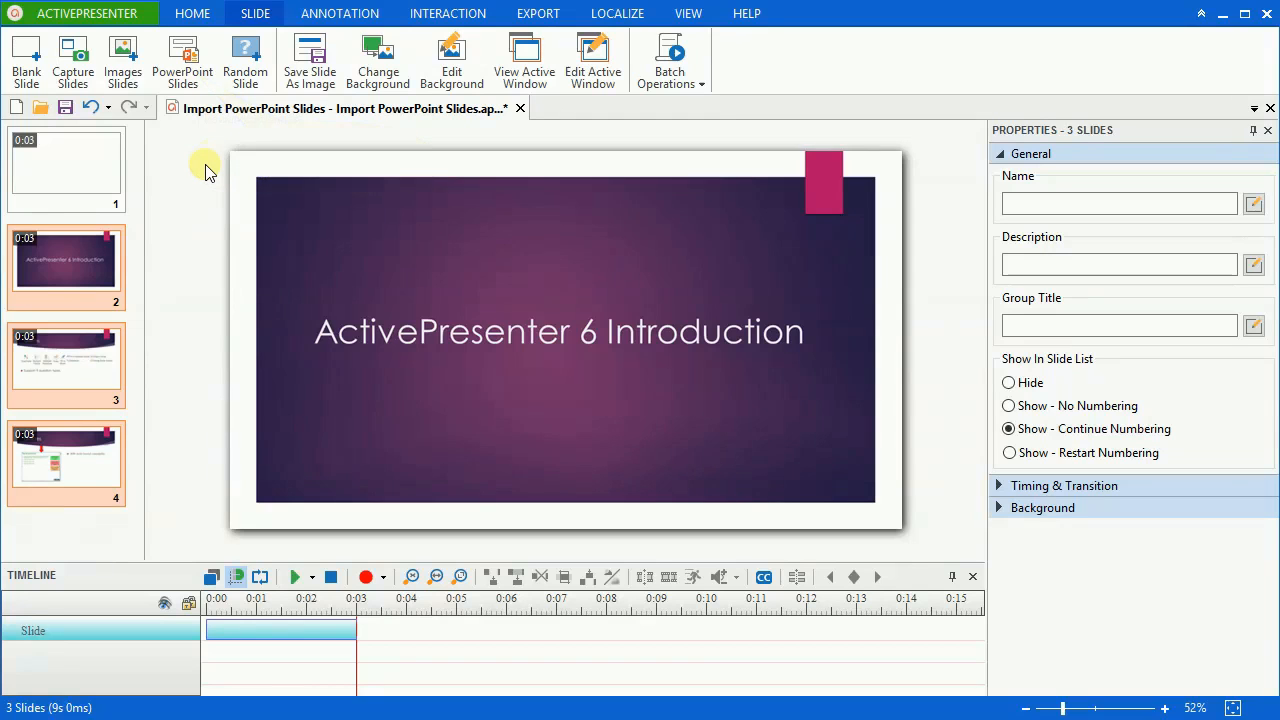
pyautogui.moveTo(1150, 660)
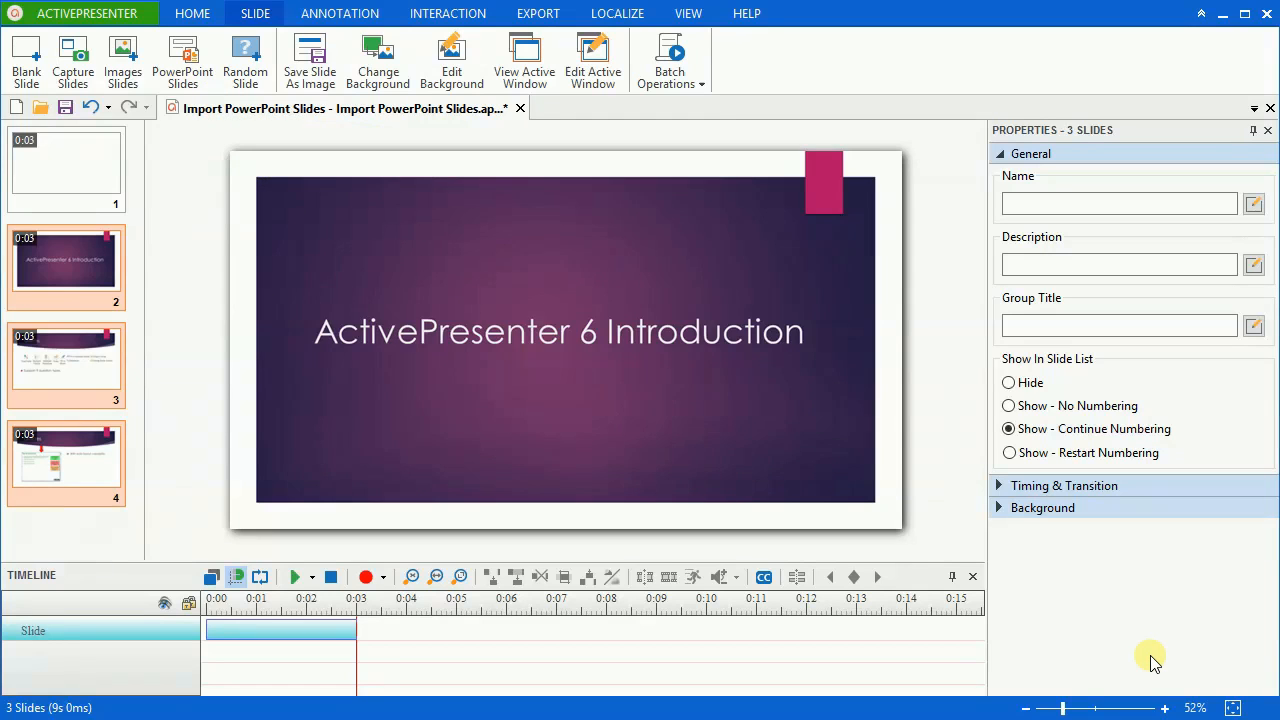